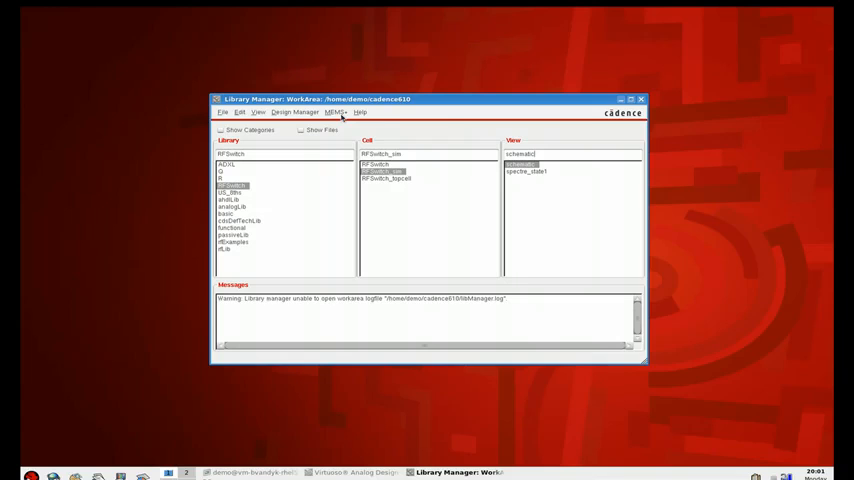
- Import DesignFiles/RFSwitch.3dsch through MEMS+ into the RFSwitch library as cell RFSwitch_demo
{"action": "left_click", "coordinate": [336, 112]}
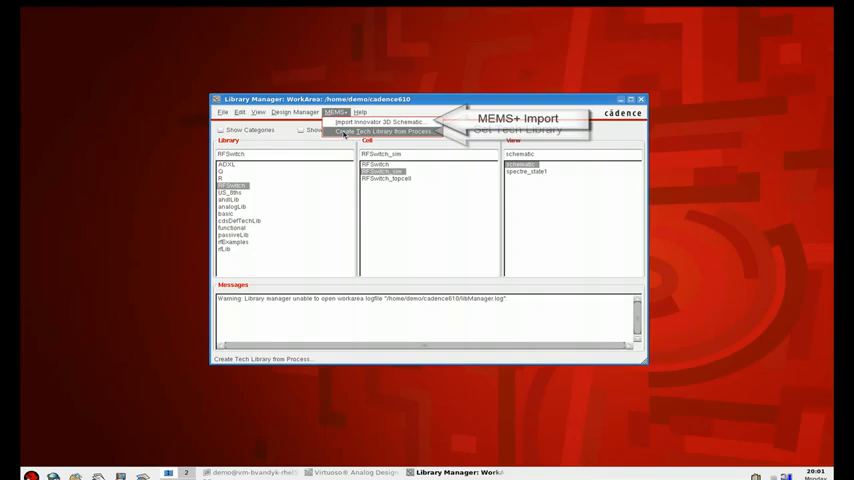
{"action": "left_click", "coordinate": [385, 131]}
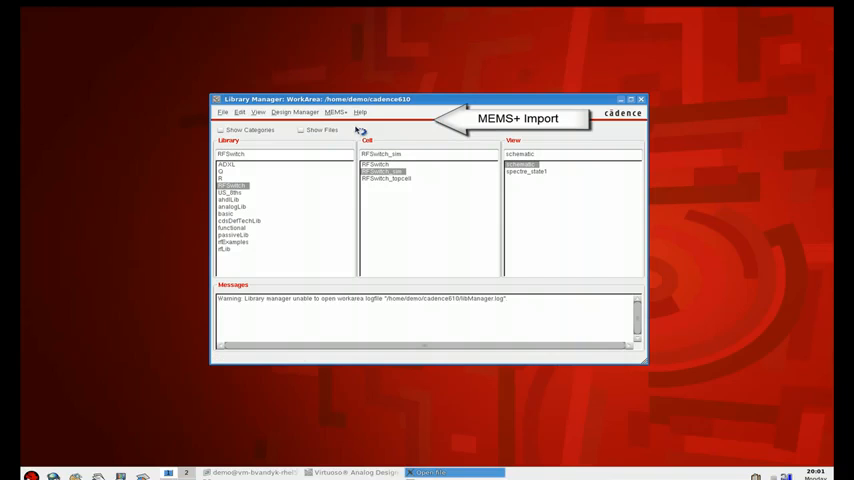
{"action": "left_click", "coordinate": [335, 112]}
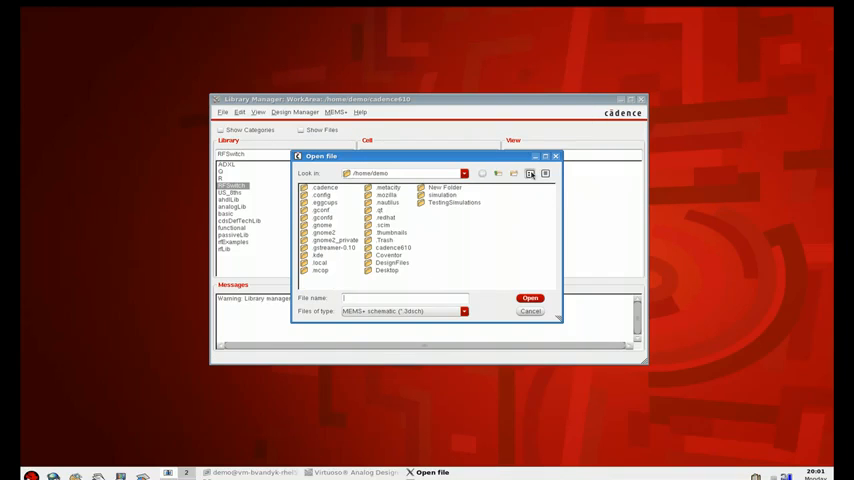
{"action": "double_click", "coordinate": [393, 262]}
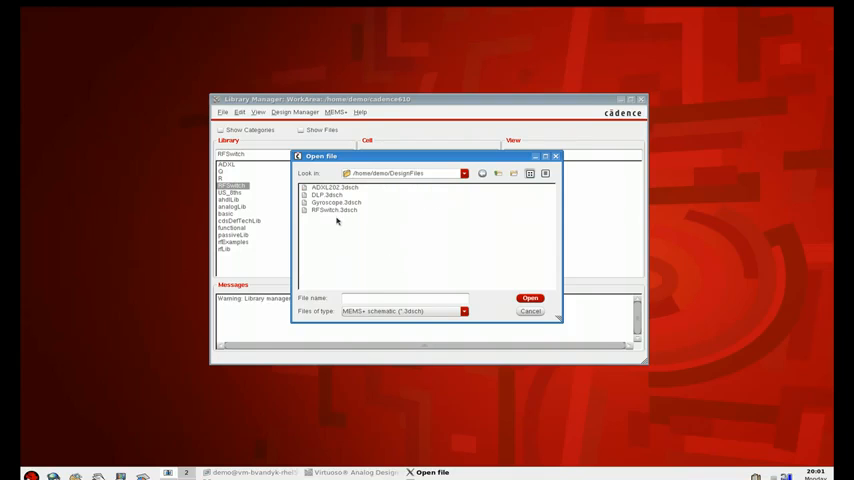
{"action": "left_click", "coordinate": [335, 210]}
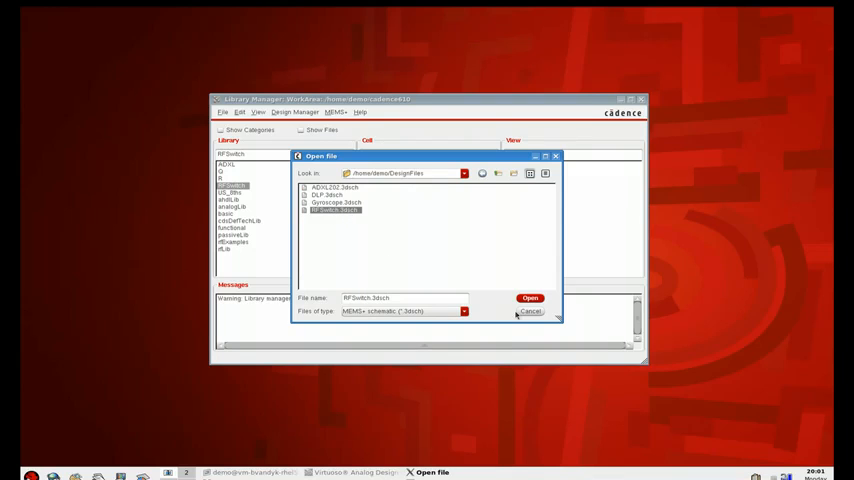
{"action": "left_click", "coordinate": [530, 297]}
{"action": "type", "text": "RFSwitch_demo"}
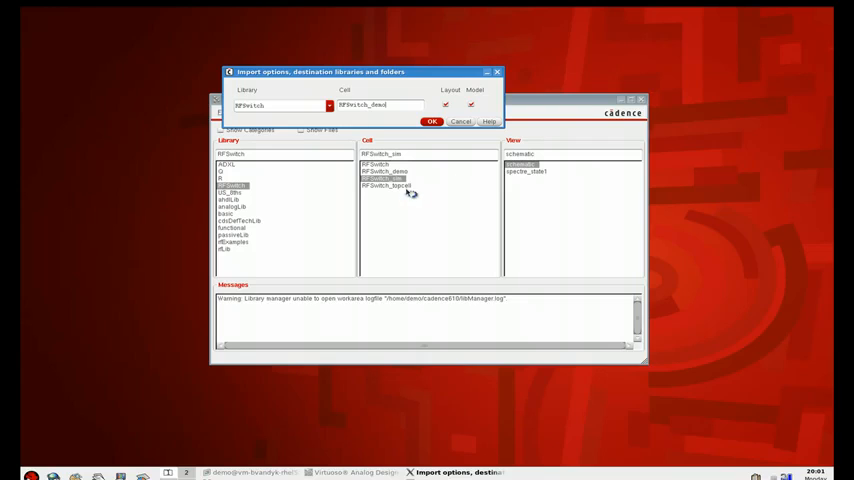
{"action": "left_click", "coordinate": [431, 121]}
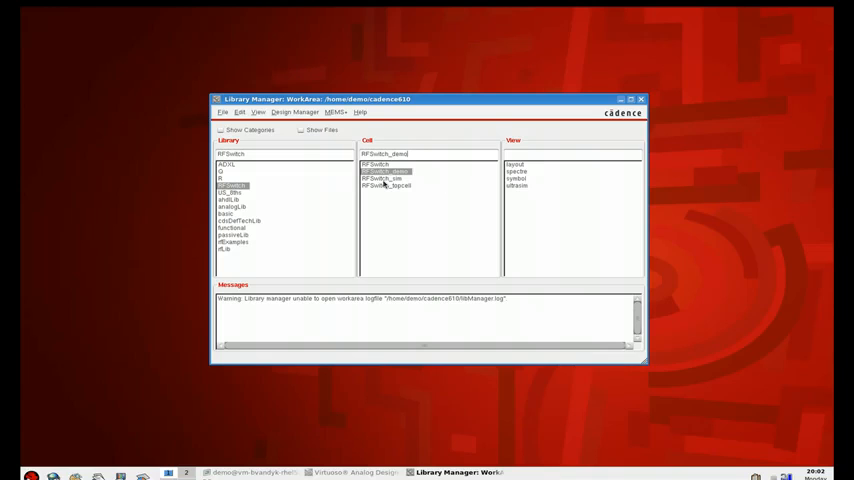
- Open the RFSwitch_sim schematic and load its spectre_state1 simulation state in ADE L
{"action": "left_click", "coordinate": [380, 178]}
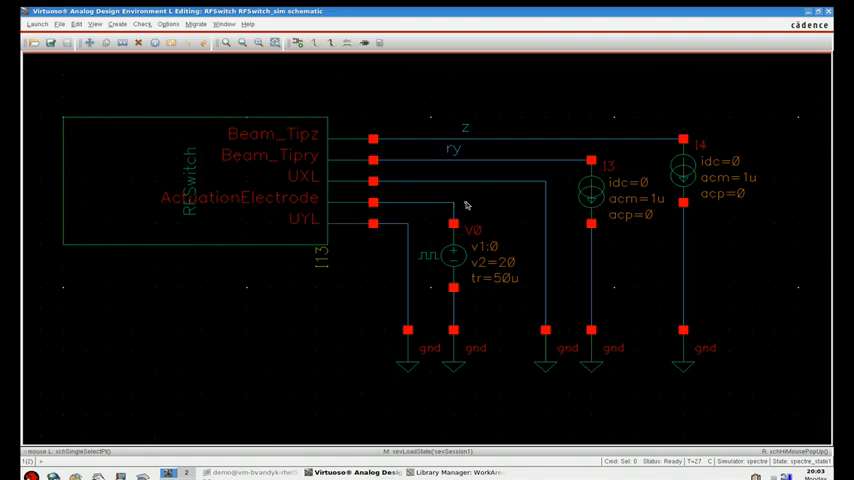
{"action": "mouse_move", "coordinate": [458, 258]}
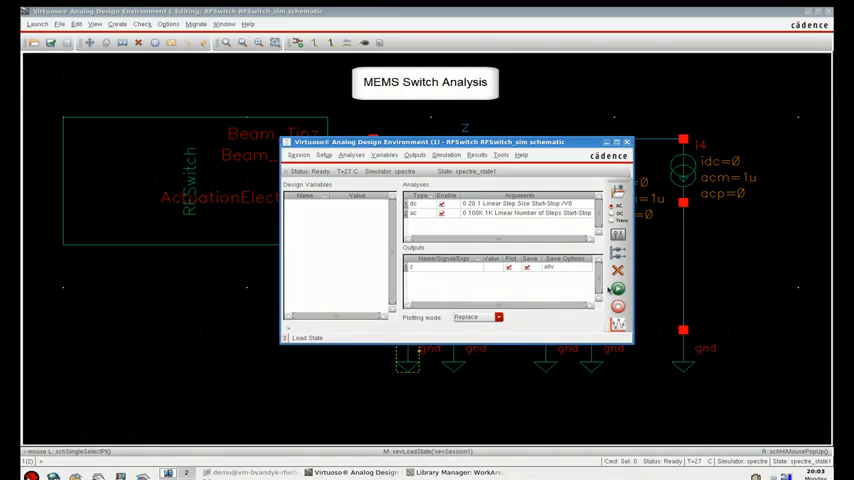
- Netlist and run RFSwitch_sim to plot the DC sweep and the AC magnitude of z
{"action": "left_click", "coordinate": [618, 290]}
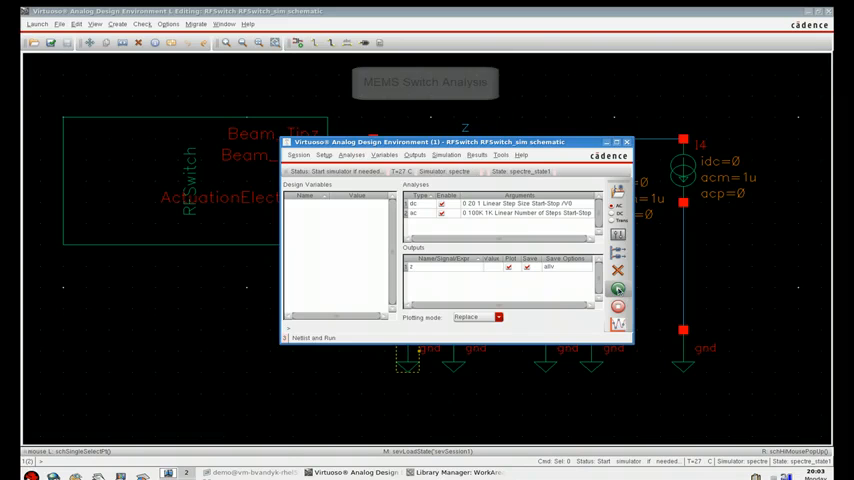
{"action": "left_click", "coordinate": [617, 290]}
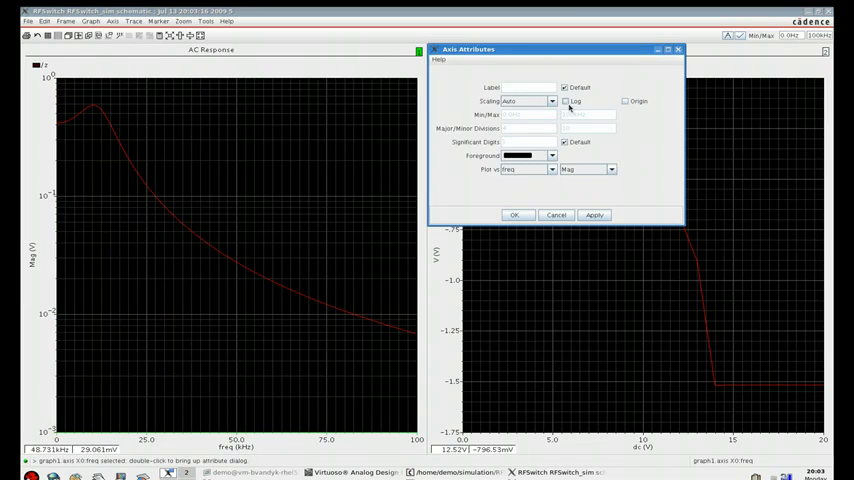
- Switch the AC Response frequency axis to a logarithmic scale, 100 Hz to 100 kHz
{"action": "left_click", "coordinate": [514, 214]}
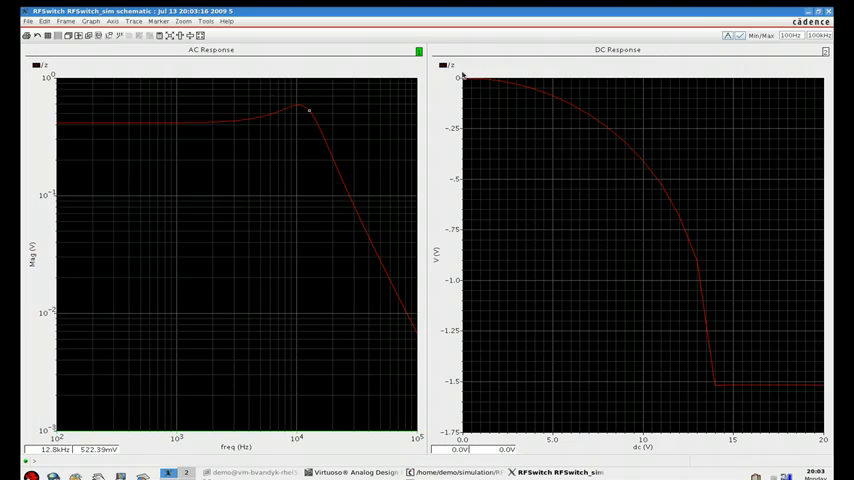
{"action": "mouse_move", "coordinate": [452, 65]}
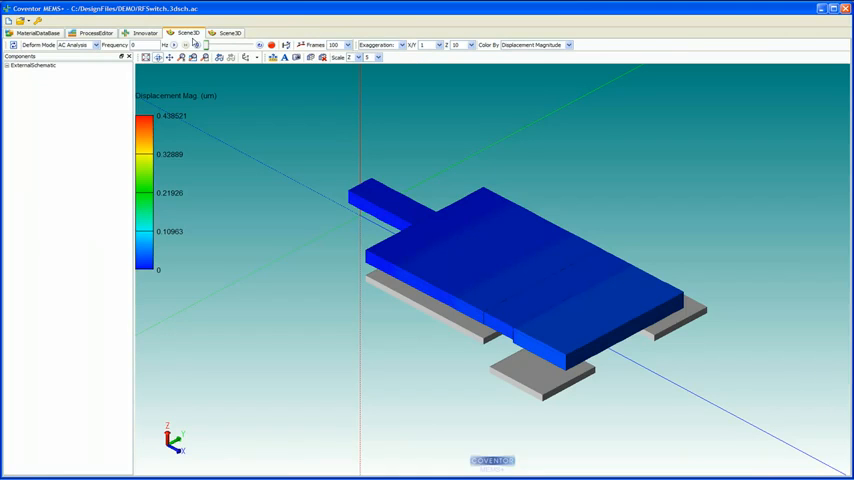
{"action": "mouse_move", "coordinate": [187, 33]}
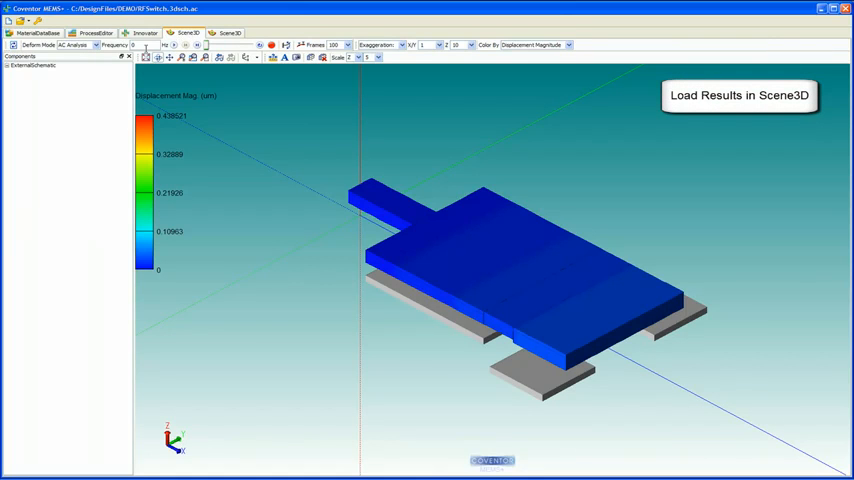
- Show the AC displacement at 10500 Hz and animate the switch's harmonic response
{"action": "left_click", "coordinate": [229, 33]}
{"action": "type", "text": "10500"}
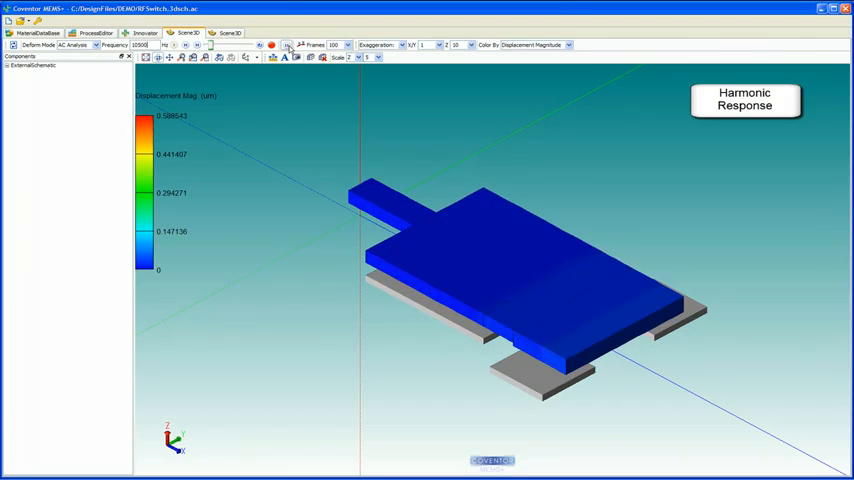
{"action": "left_click", "coordinate": [287, 44]}
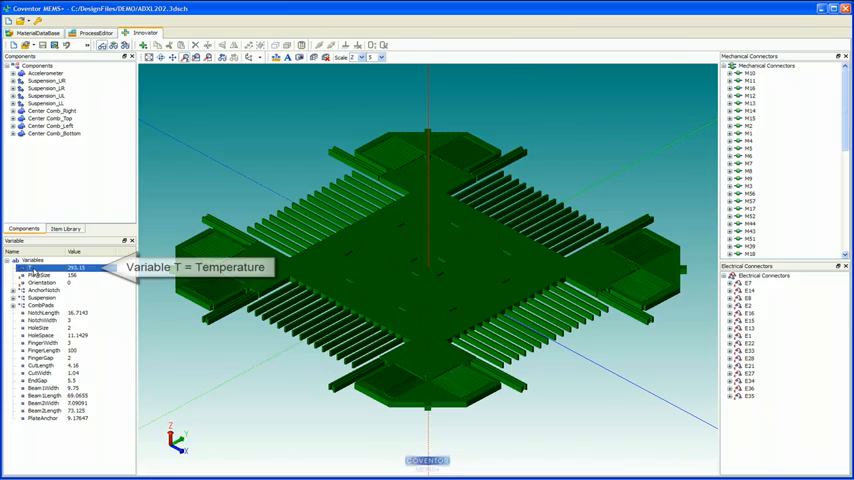
- Open ADXL202.3dsch and select the temperature variable T in the Variable panel
{"action": "left_click", "coordinate": [40, 275]}
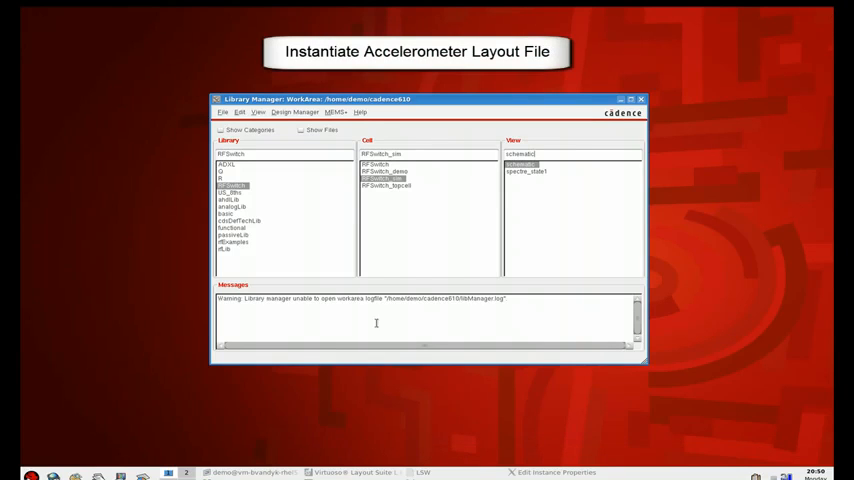
- Open the accelerometer top-cell layout view from the ADXL library
{"action": "left_click", "coordinate": [227, 160]}
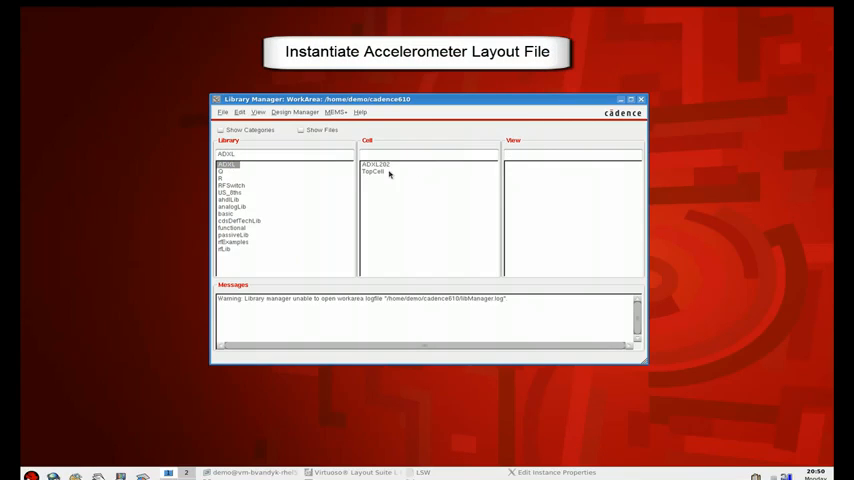
{"action": "mouse_move", "coordinate": [375, 172]}
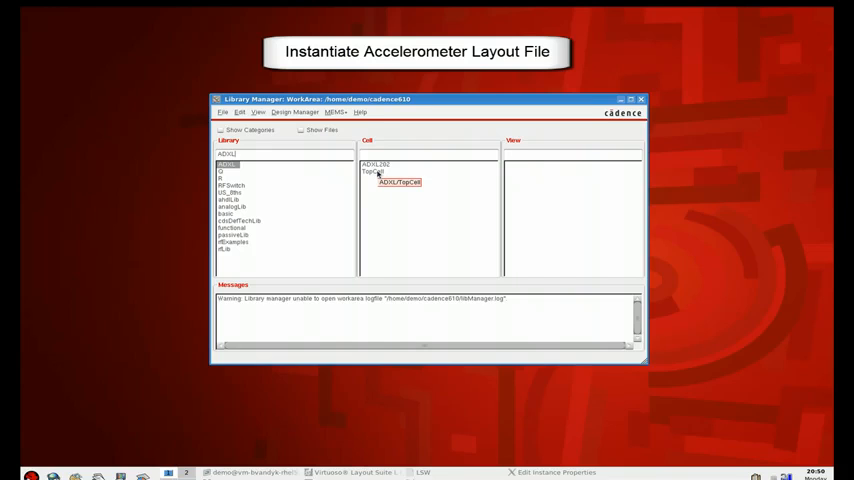
{"action": "left_click", "coordinate": [375, 165]}
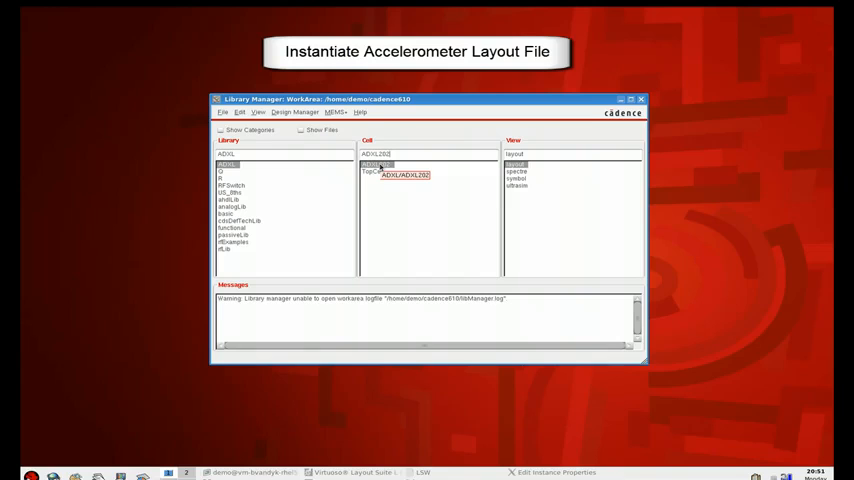
{"action": "left_click", "coordinate": [515, 164]}
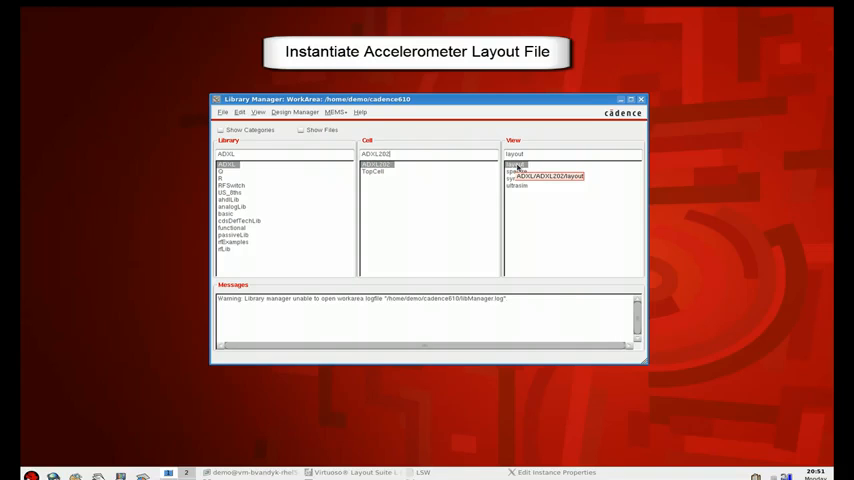
{"action": "left_click", "coordinate": [516, 177]}
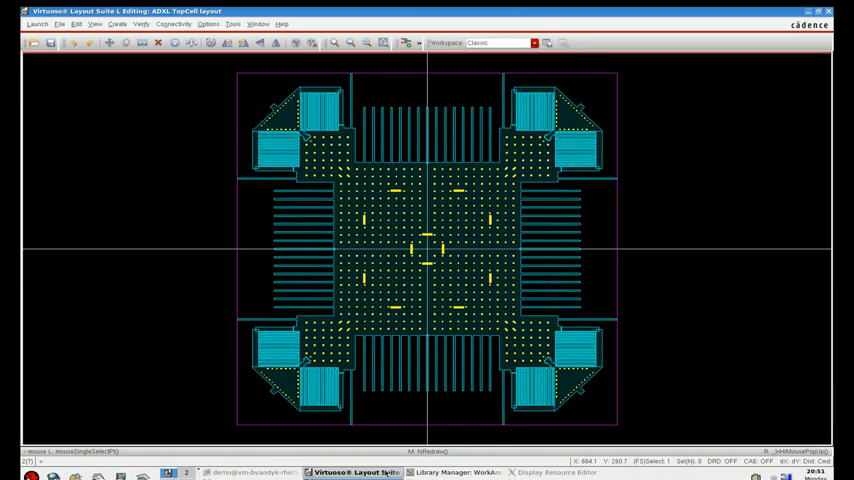
{"action": "mouse_move", "coordinate": [175, 42]}
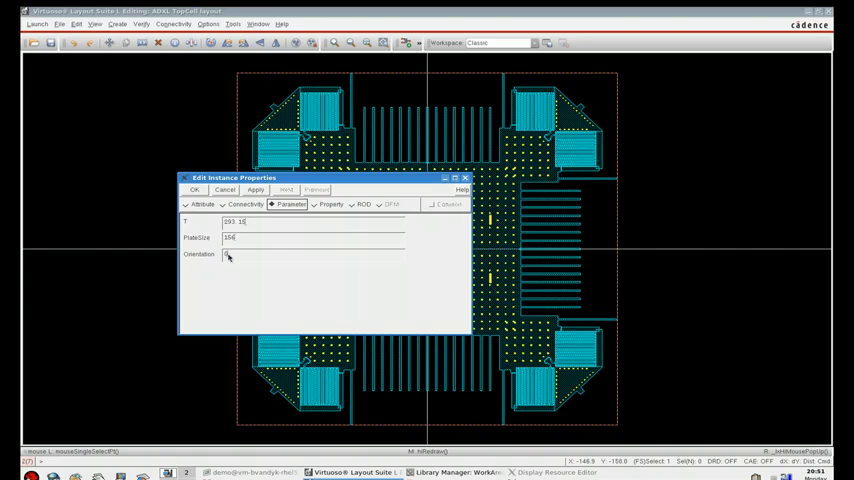
{"action": "mouse_move", "coordinate": [228, 254]}
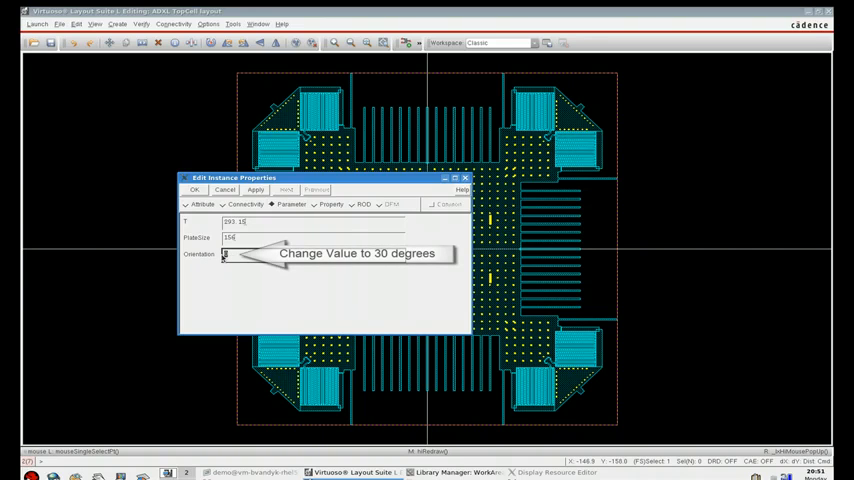
- Set the accelerometer instance's Orientation parameter to 30 degrees and apply it
{"action": "type", "text": "30"}
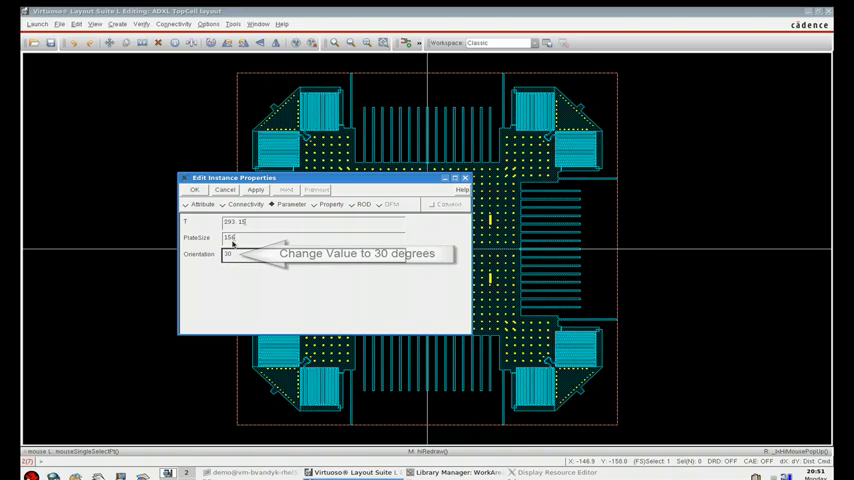
{"action": "left_click", "coordinate": [194, 190]}
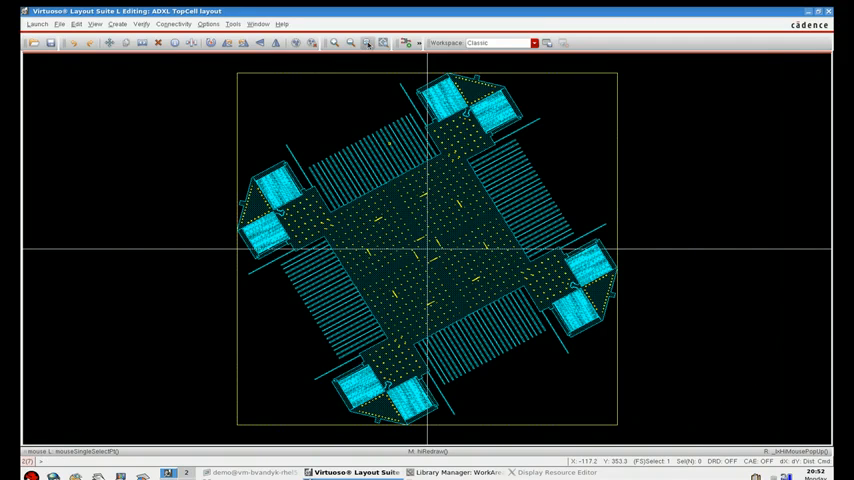
{"action": "mouse_move", "coordinate": [383, 43]}
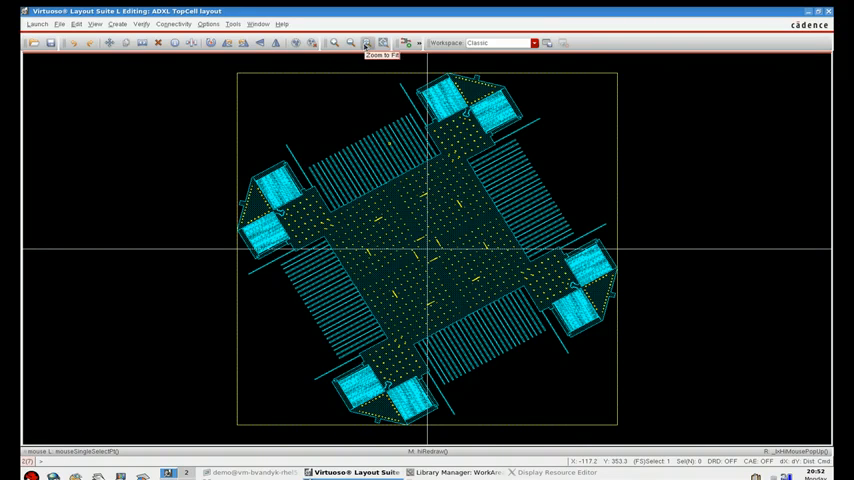